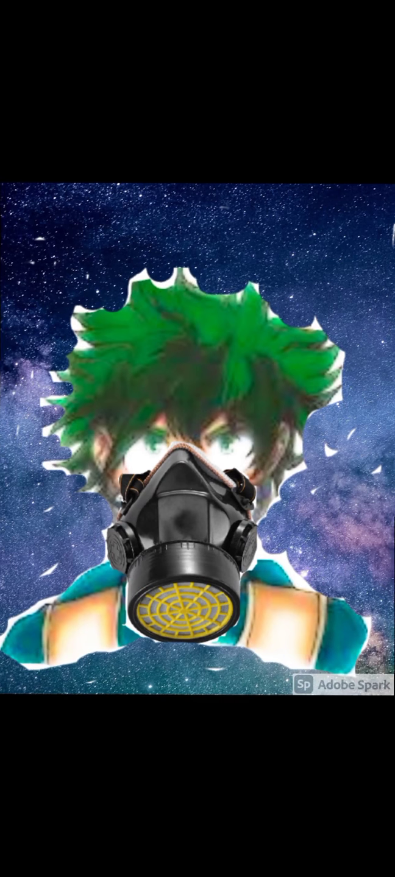
click(198, 439)
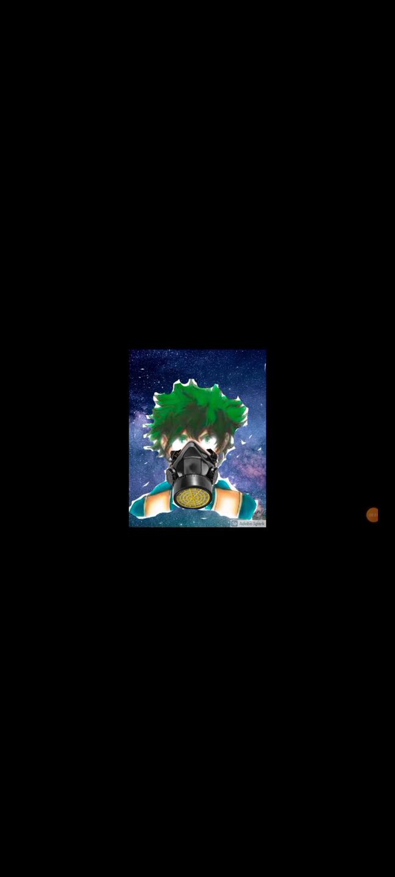
click(197, 439)
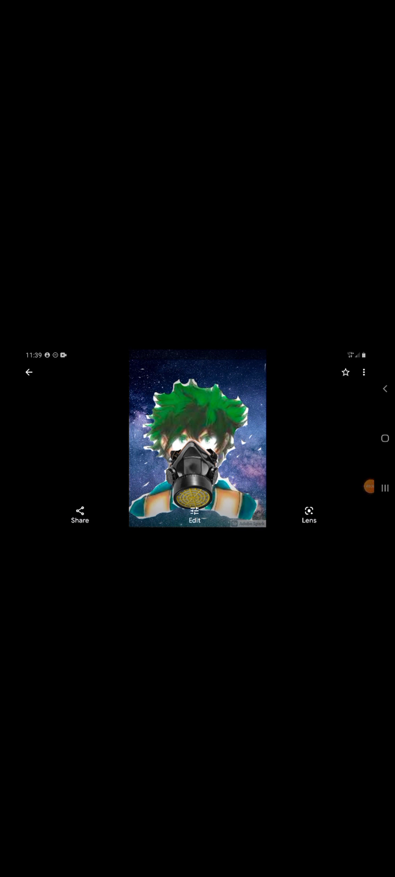
click(368, 487)
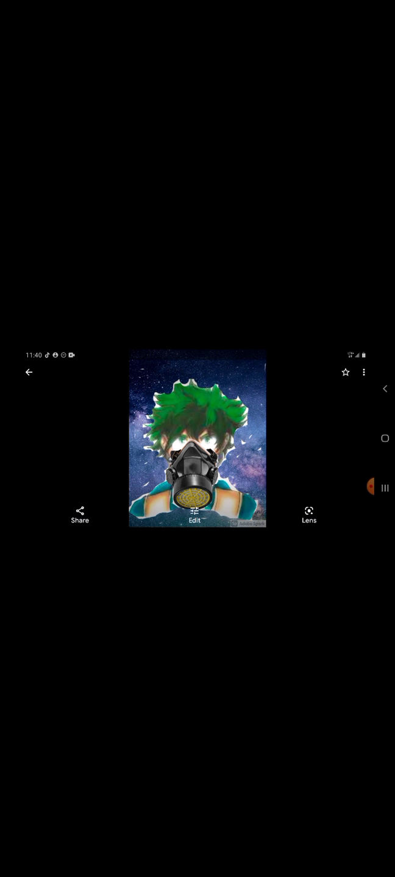
click(198, 439)
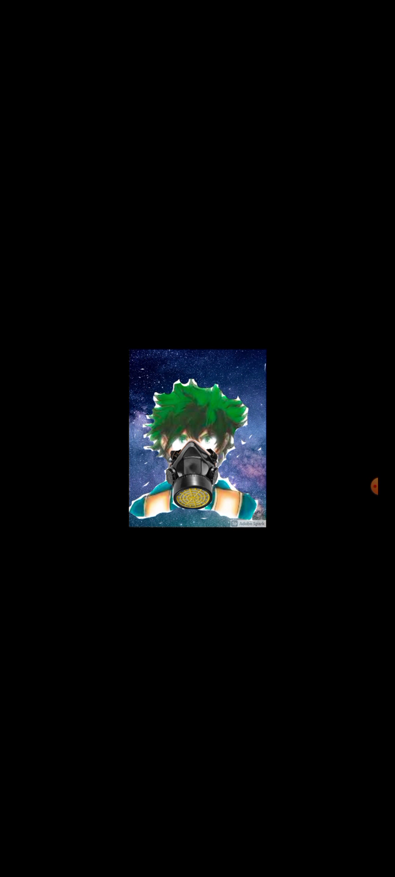
click(196, 442)
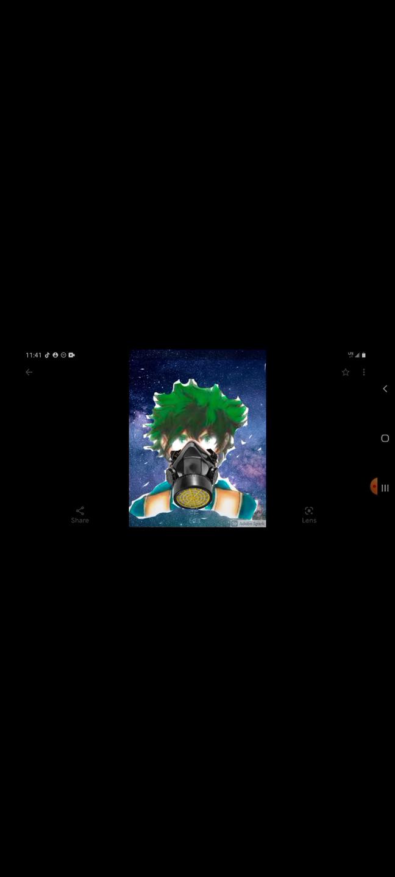
click(197, 437)
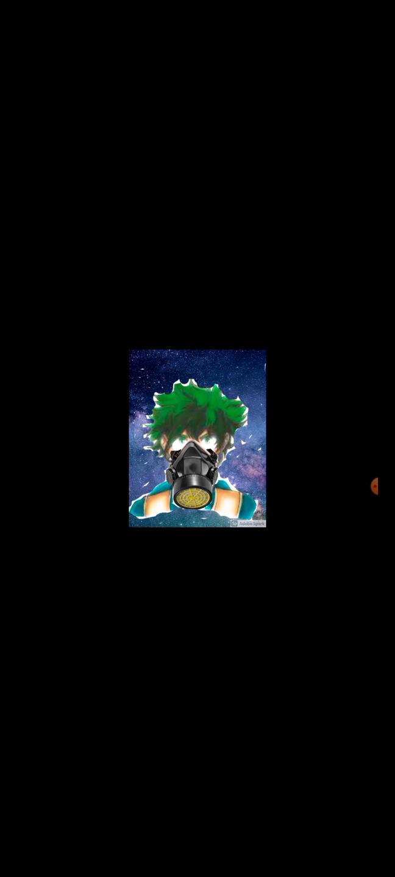
click(198, 445)
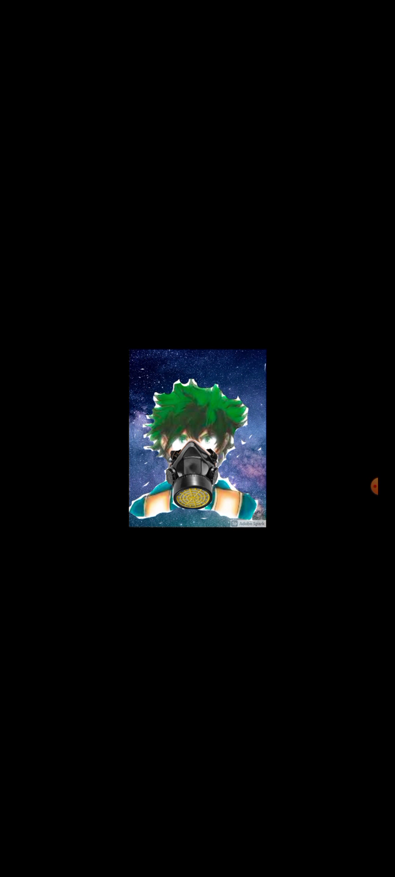
click(198, 439)
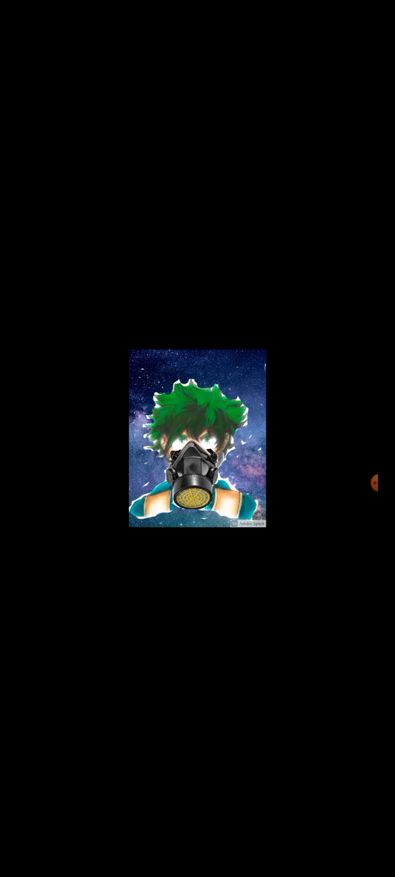
click(197, 439)
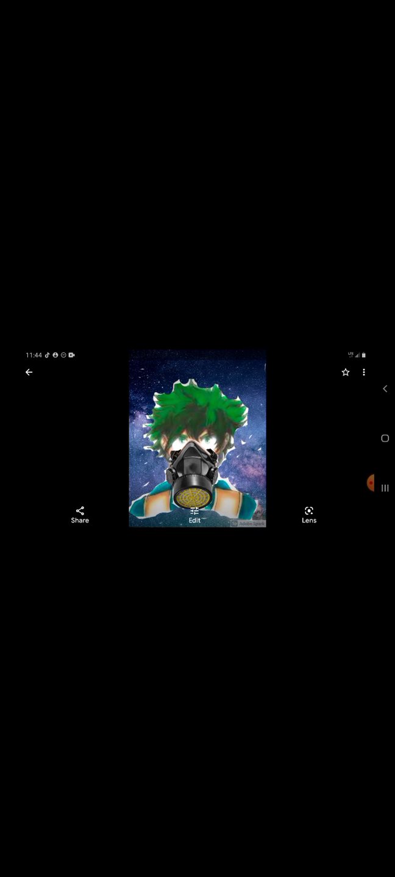
click(197, 439)
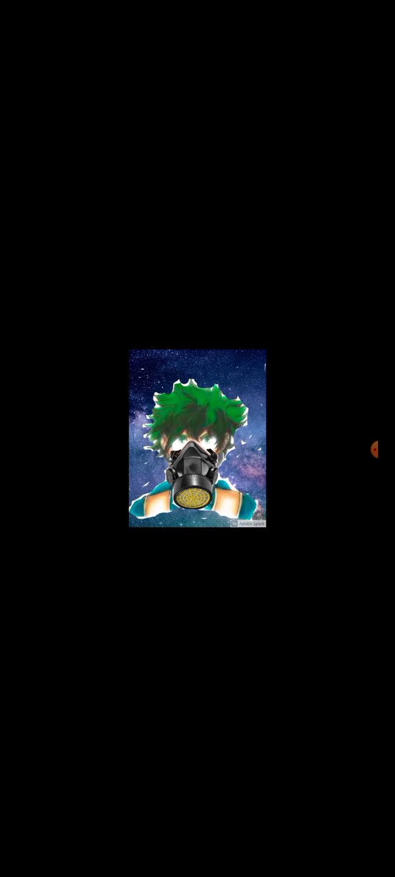
click(197, 439)
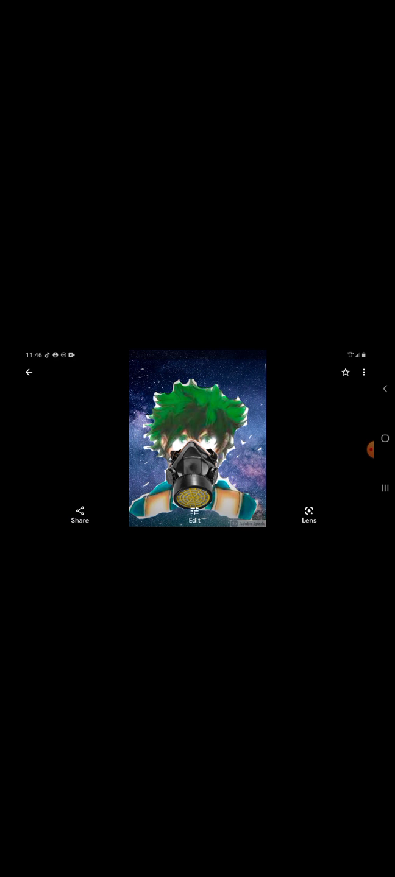
click(197, 445)
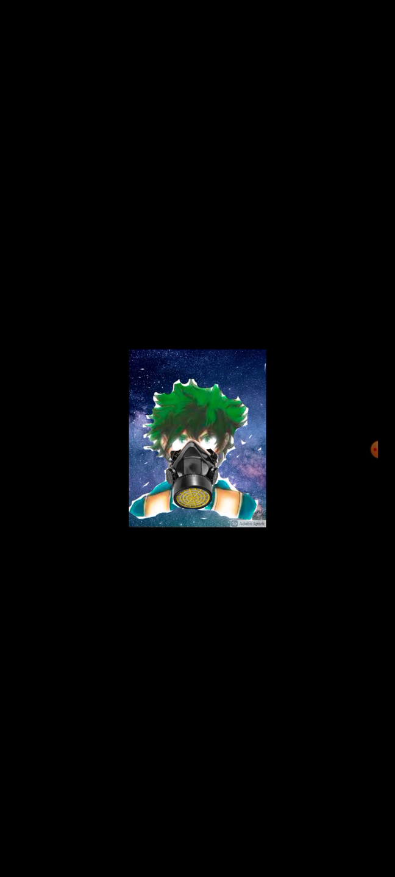
click(197, 439)
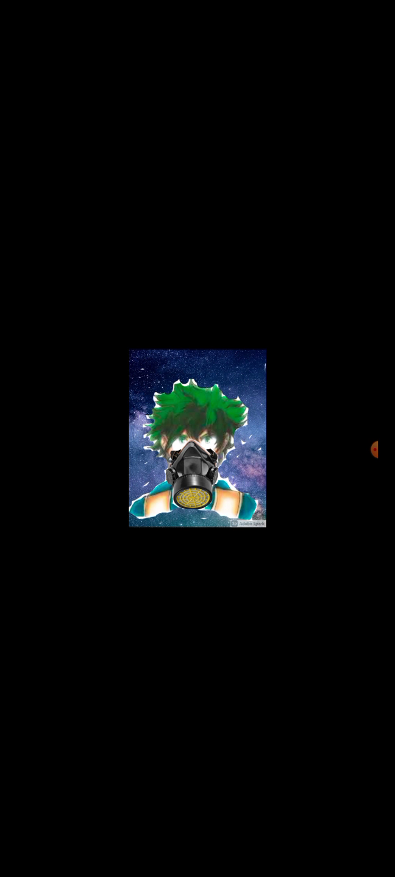
click(197, 439)
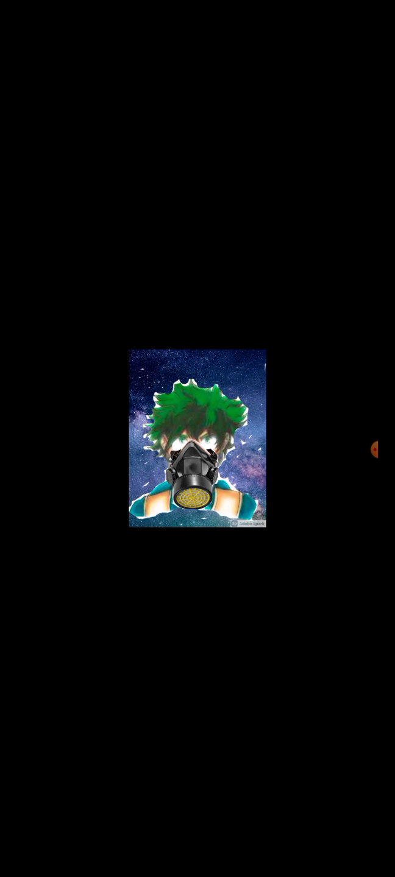
click(197, 438)
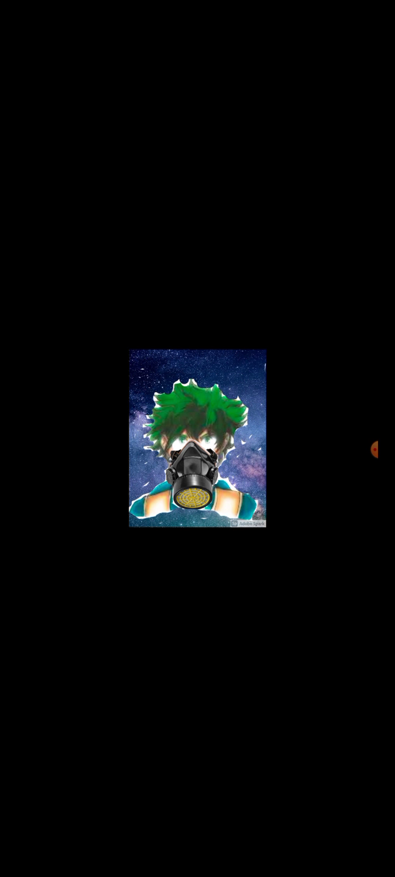
click(197, 439)
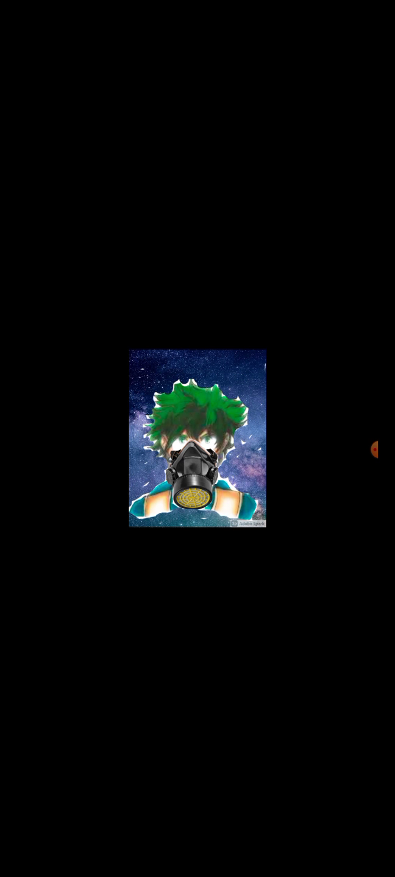
click(197, 439)
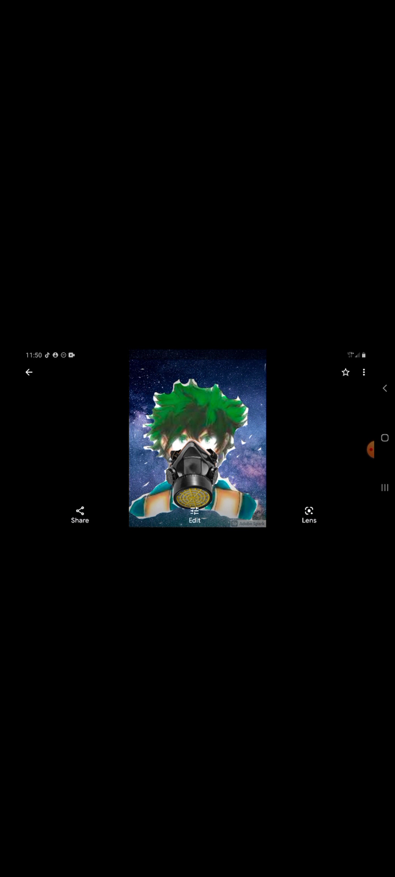